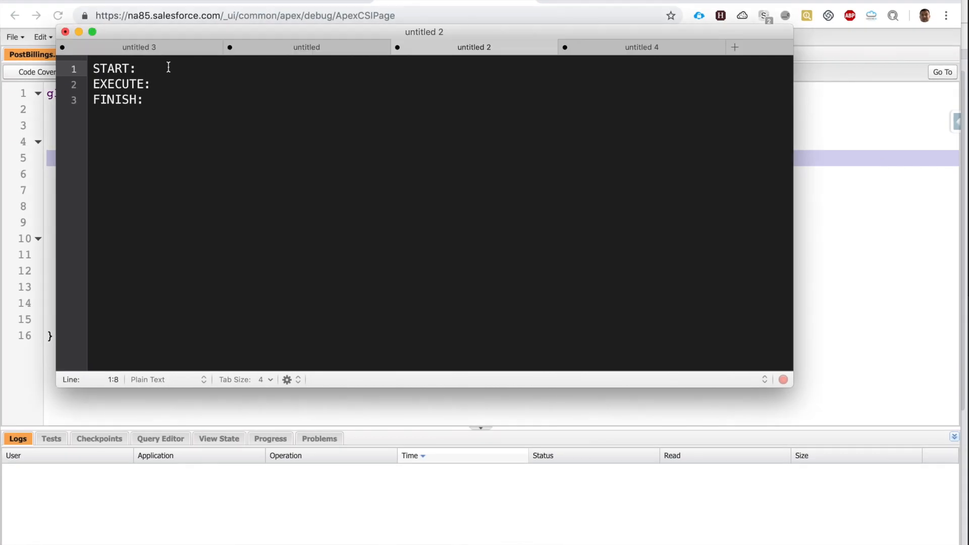
Step: Describe START as dynamically querying for the records we want to execute on
{"action": "type", "text": "dy"}
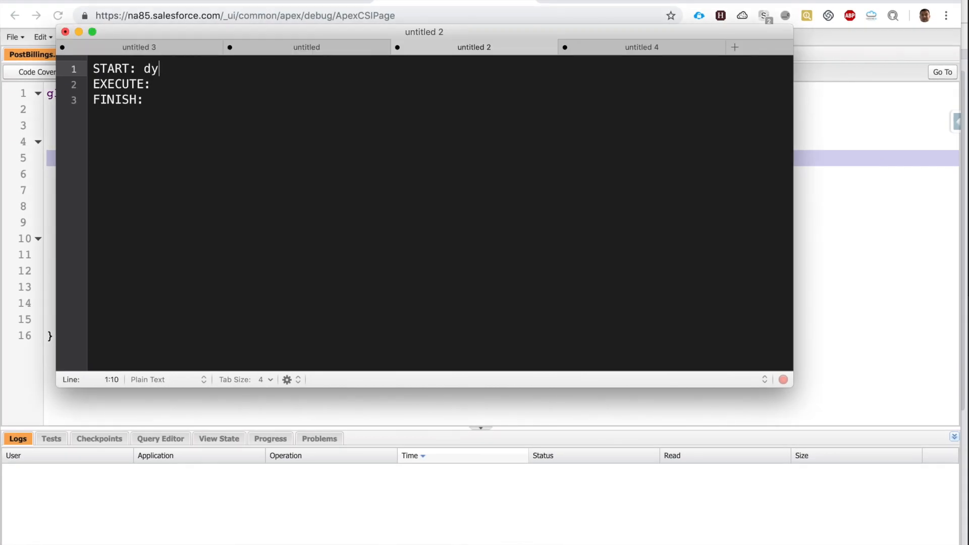
{"action": "type", "text": "namically query fo rth"}
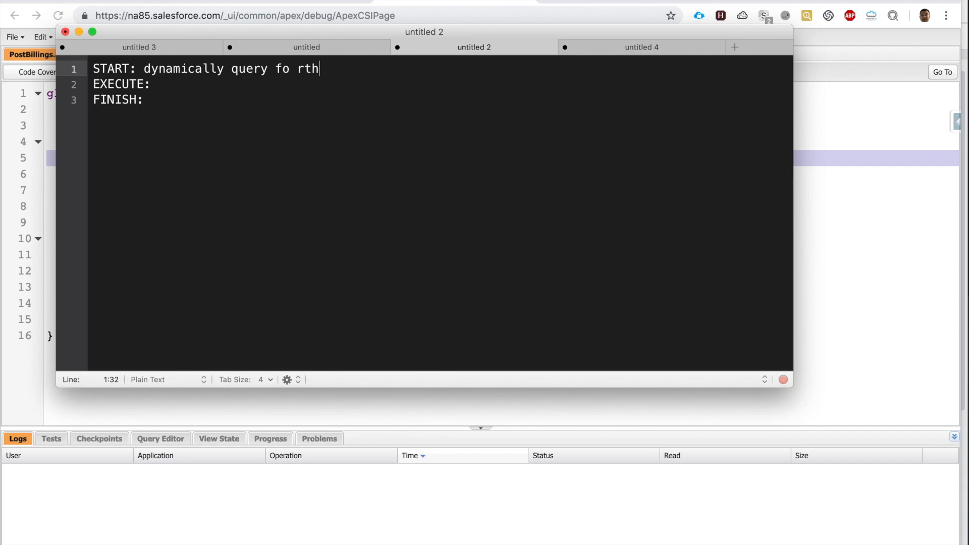
{"action": "type", "text": "r the record we"}
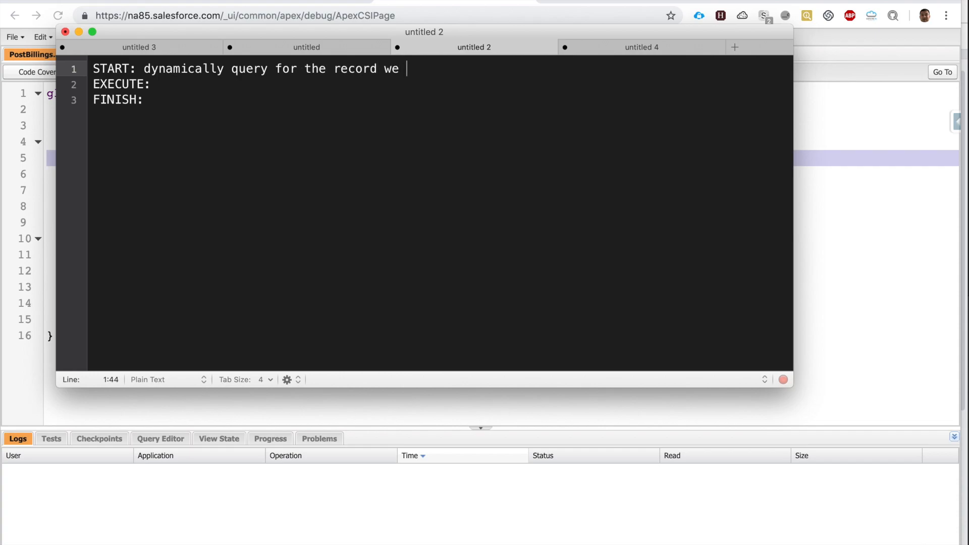
{"action": "type", "text": "want to execute on"}
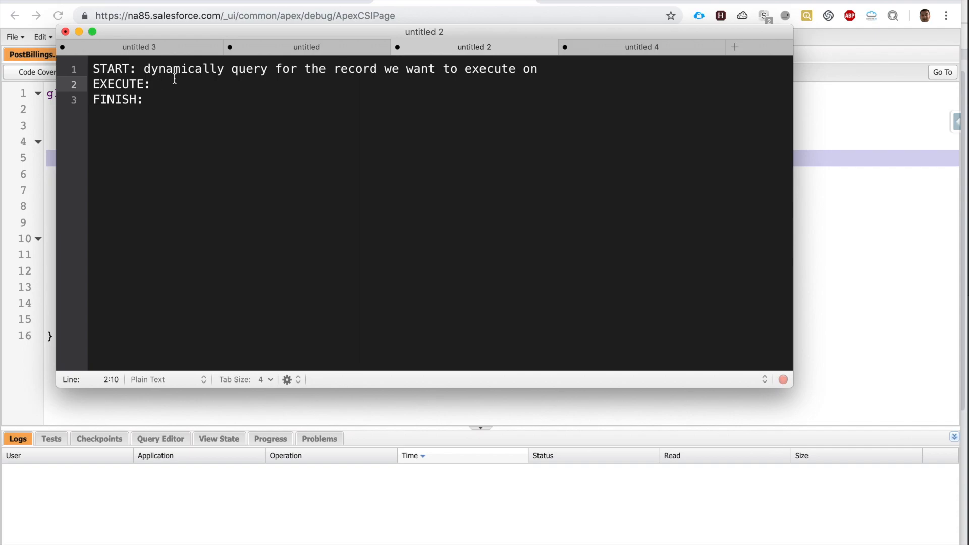
Step: Describe EXECUTE as executing on these records, 200 records at a time by default
{"action": "type", "text": "e"}
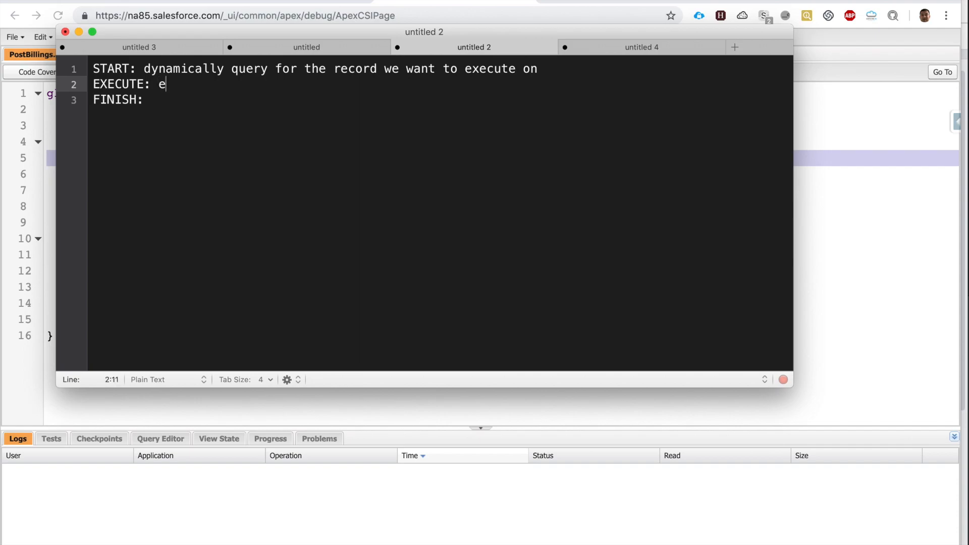
{"action": "type", "text": "xecute on these records"}
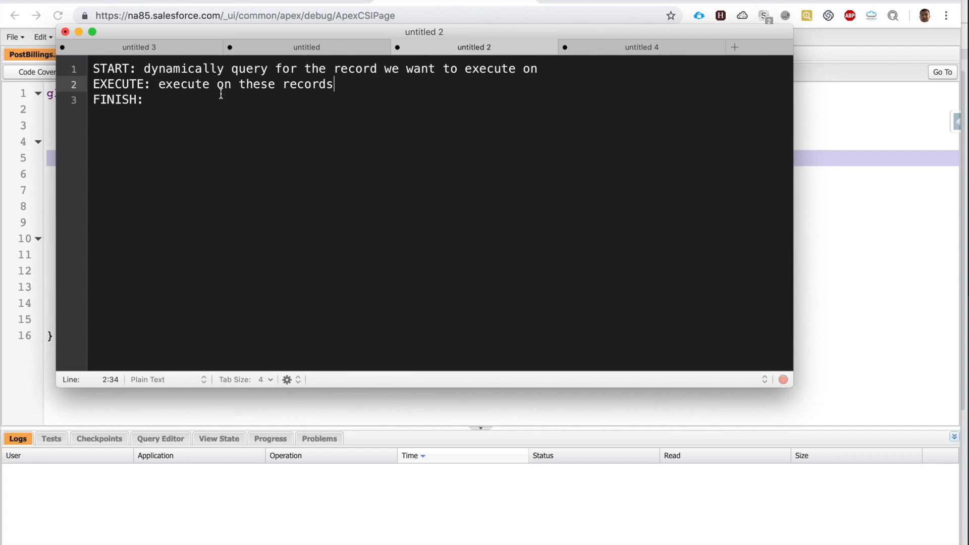
{"action": "type", "text": ", 200 records at a time by defa"}
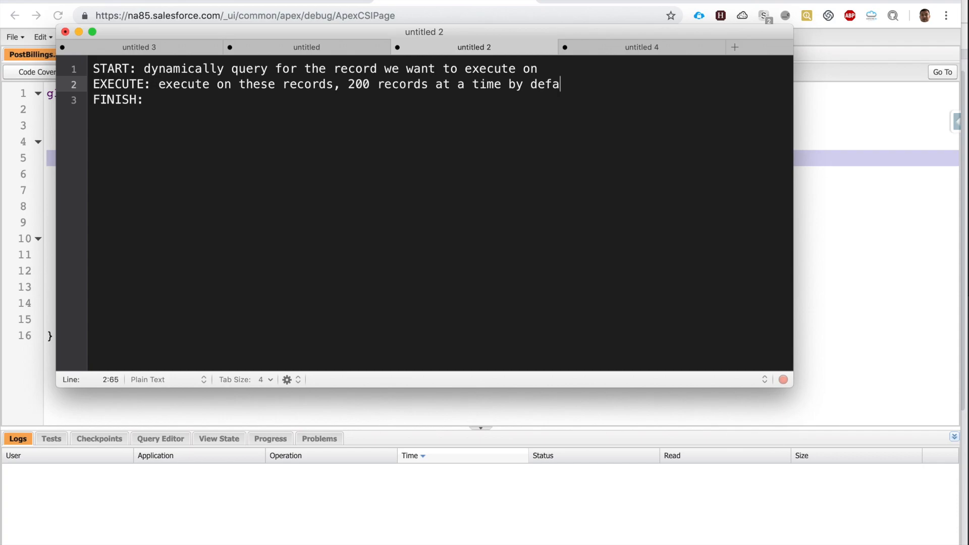
{"action": "type", "text": "ult"}
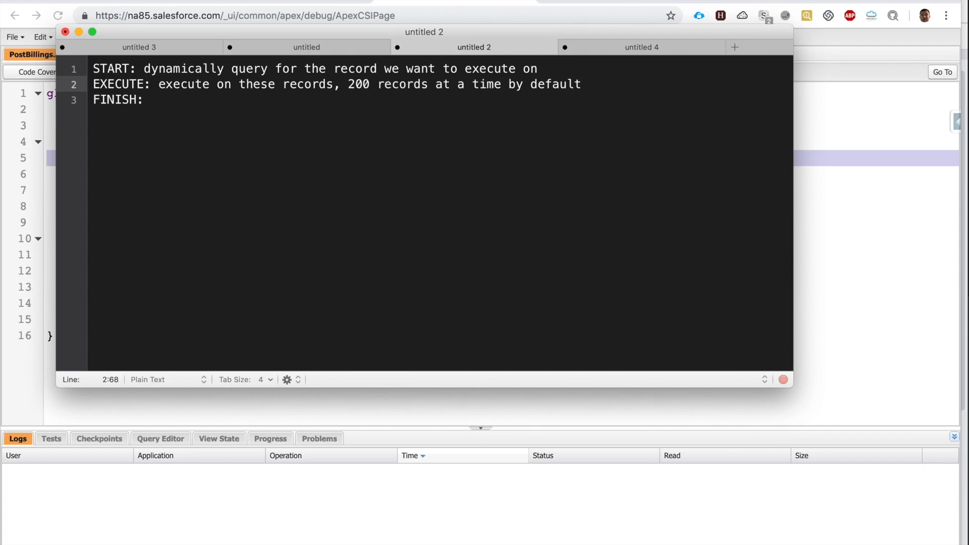
Step: Describe FINISH as sending an email to the person who started the process
{"action": "left_click", "coordinate": [151, 100]}
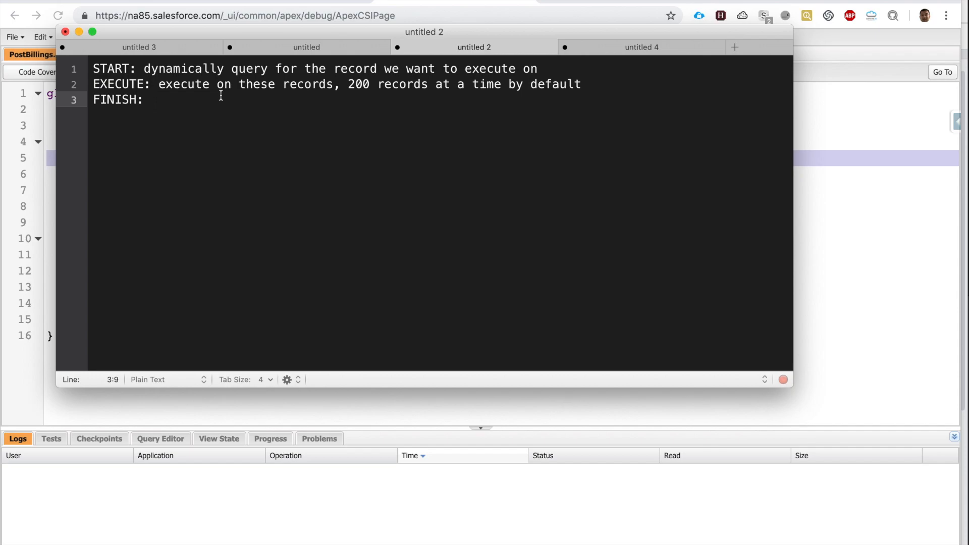
{"action": "left_click", "coordinate": [154, 100]}
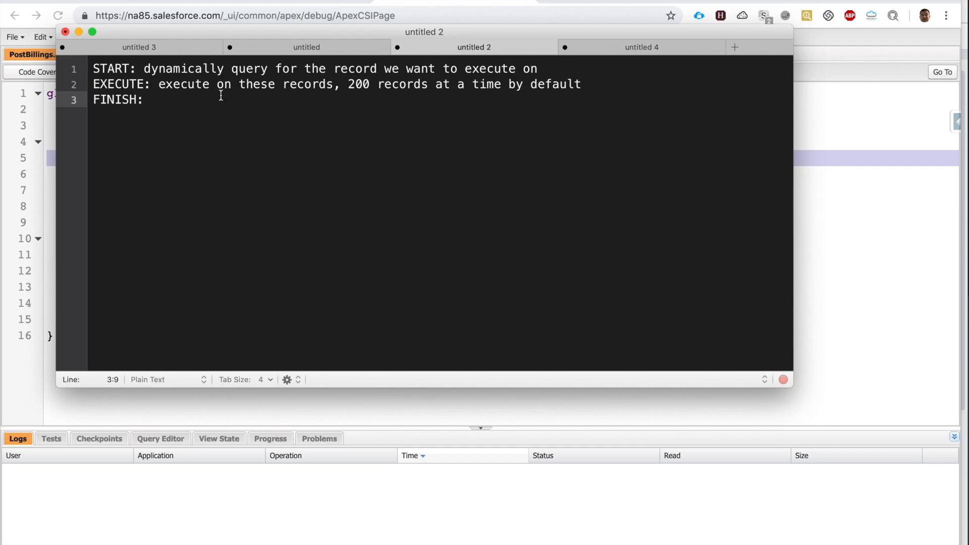
{"action": "left_click", "coordinate": [152, 100]}
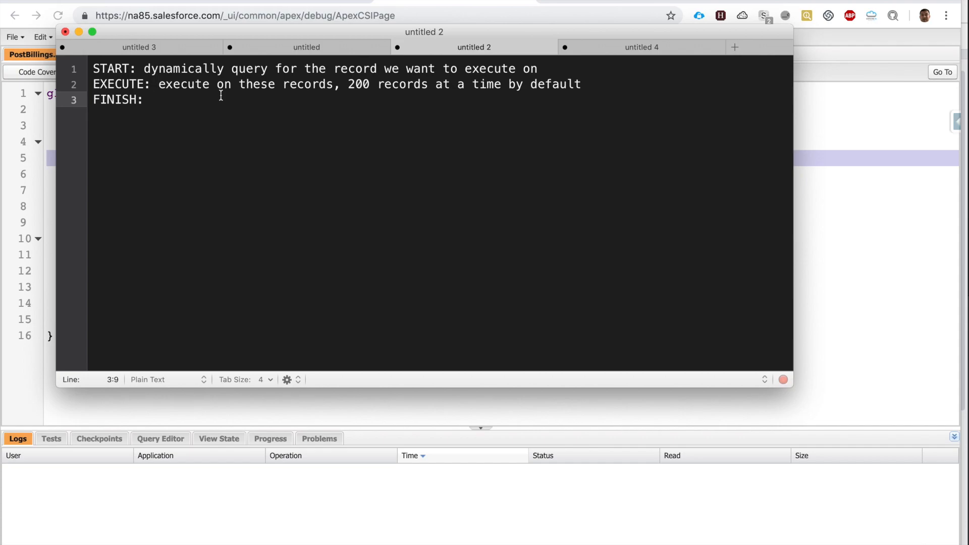
{"action": "left_click", "coordinate": [154, 100]}
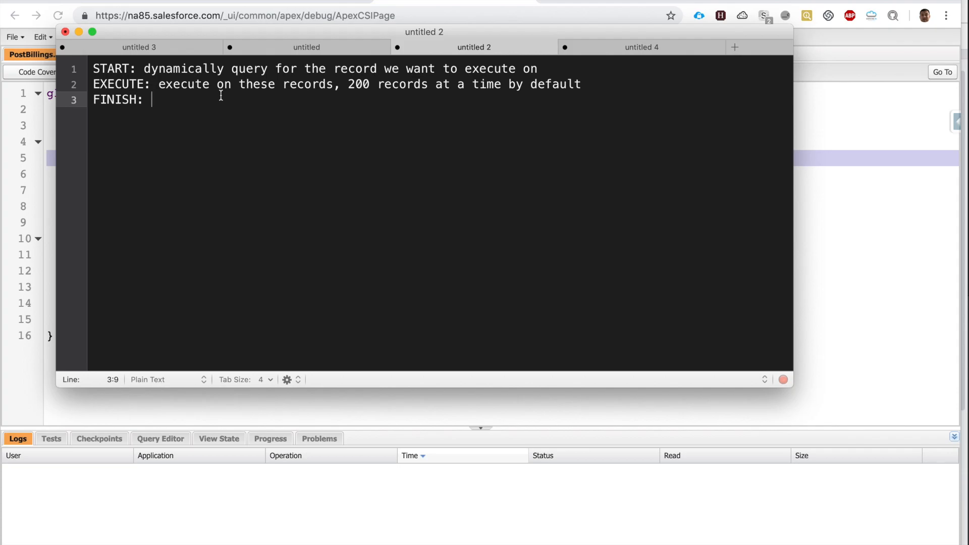
{"action": "type", "text": "send an email to the person who started the process"}
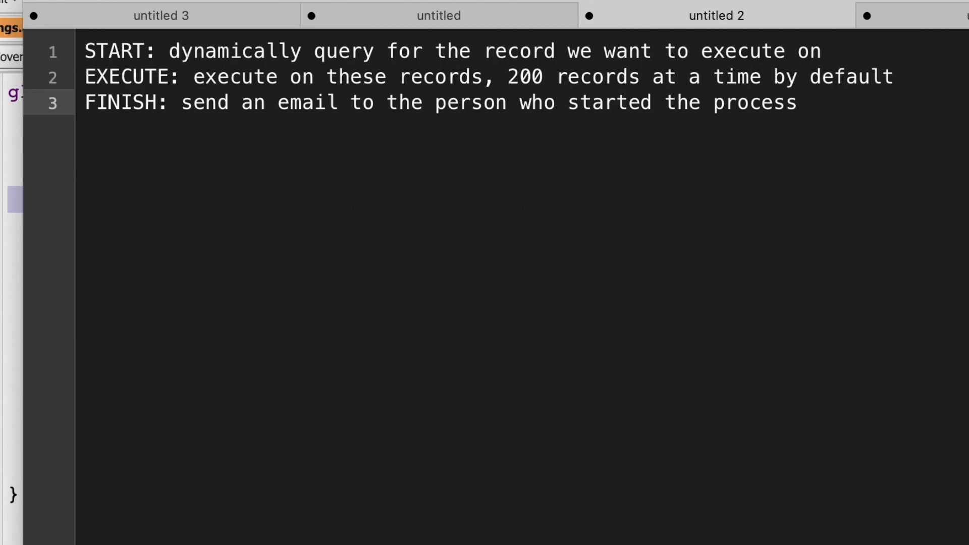
{"action": "left_click", "coordinate": [798, 103]}
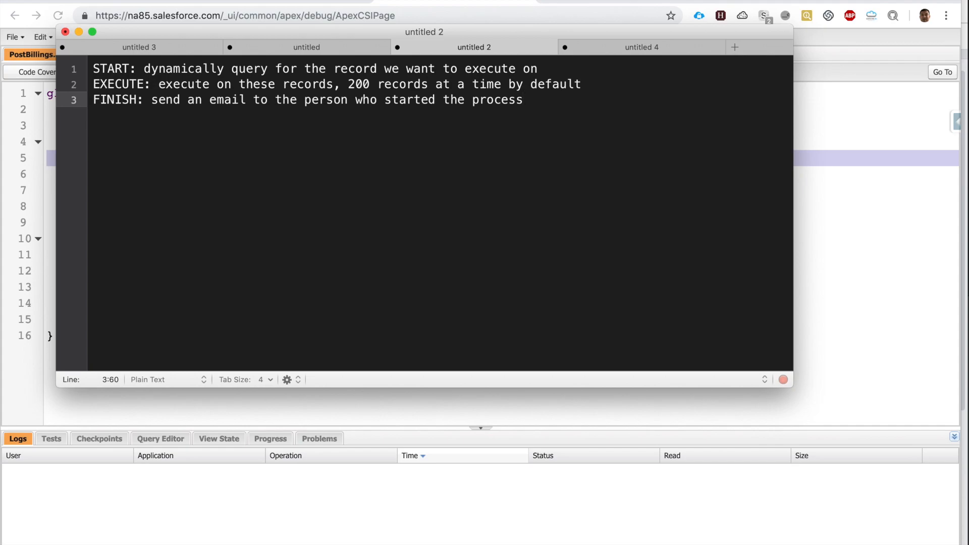
{"action": "mouse_move", "coordinate": [299, 68]}
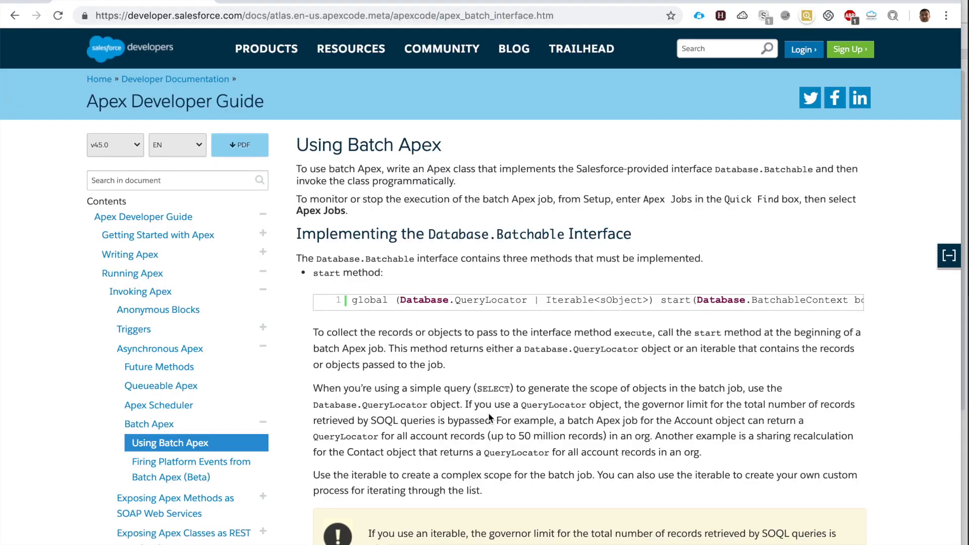
Step: Scroll the Using Batch Apex page through the start and execute method sections
{"action": "scroll", "scroll_direction": "down", "scroll_amount": 3}
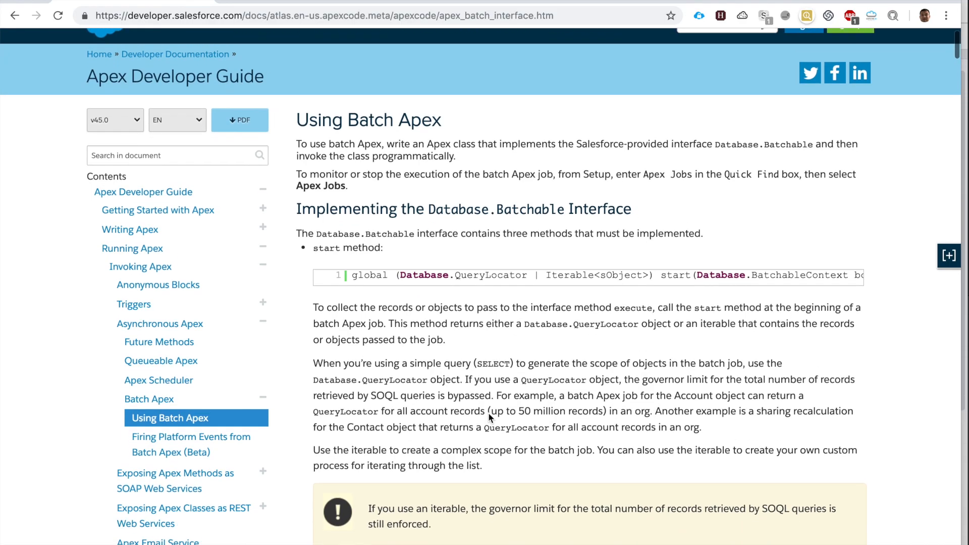
{"action": "scroll", "scroll_direction": "down", "scroll_amount": 3}
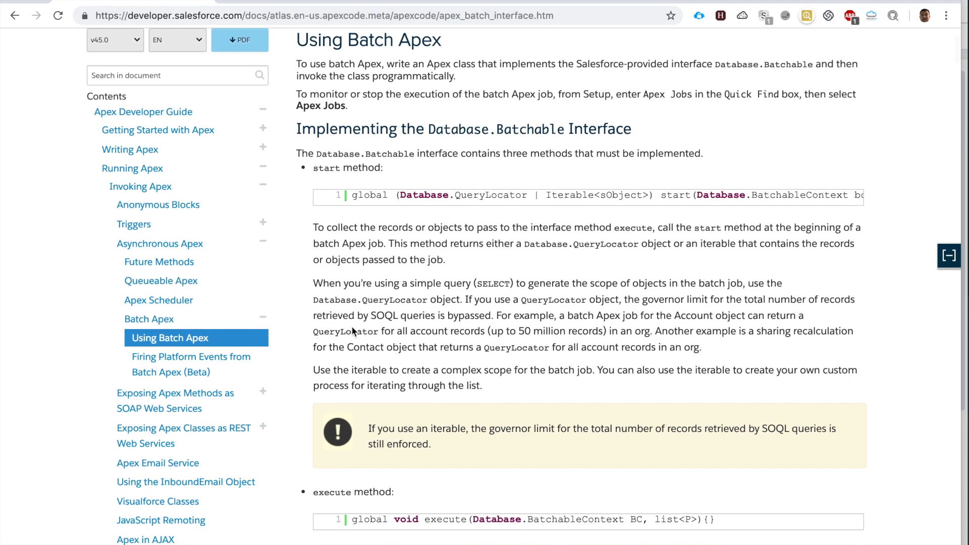
{"action": "left_click", "coordinate": [949, 255]}
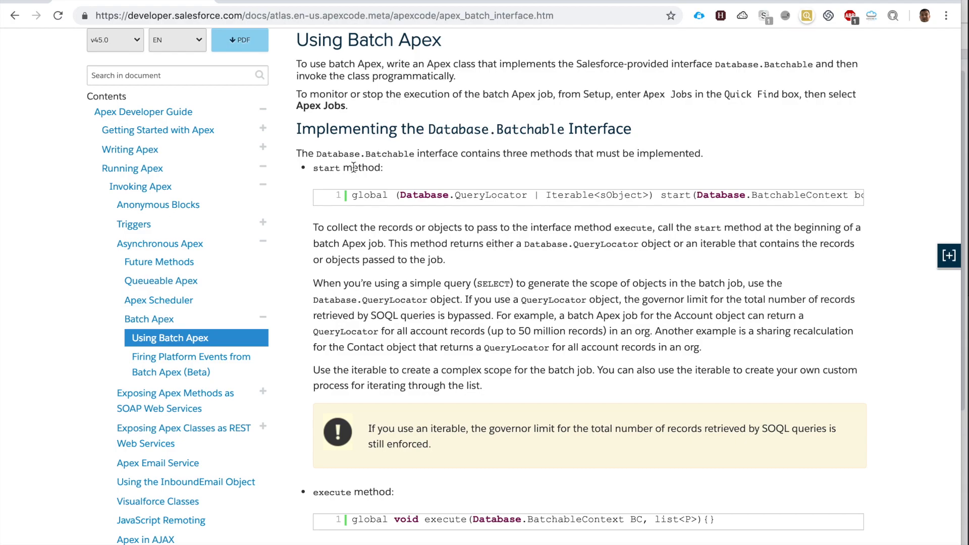
{"action": "mouse_move", "coordinate": [433, 195]}
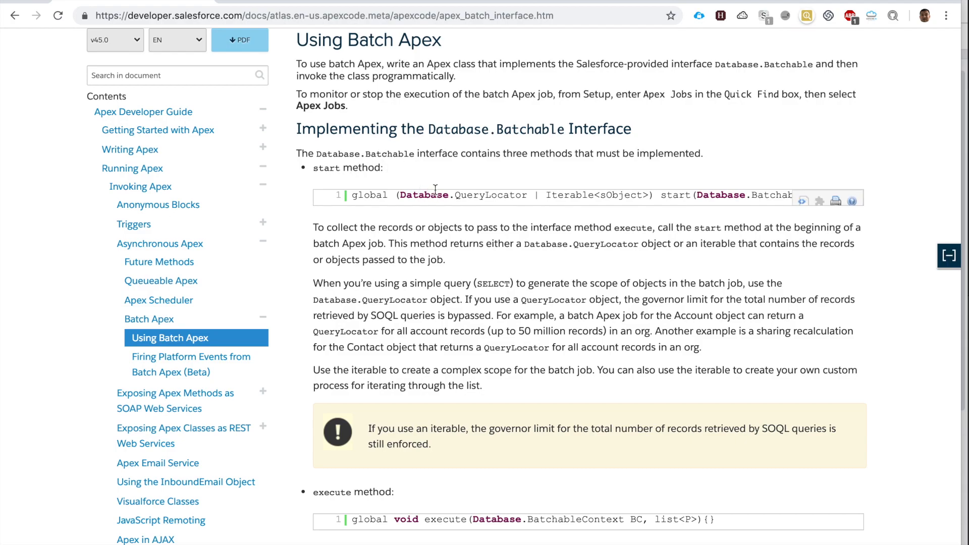
{"action": "mouse_move", "coordinate": [469, 199]}
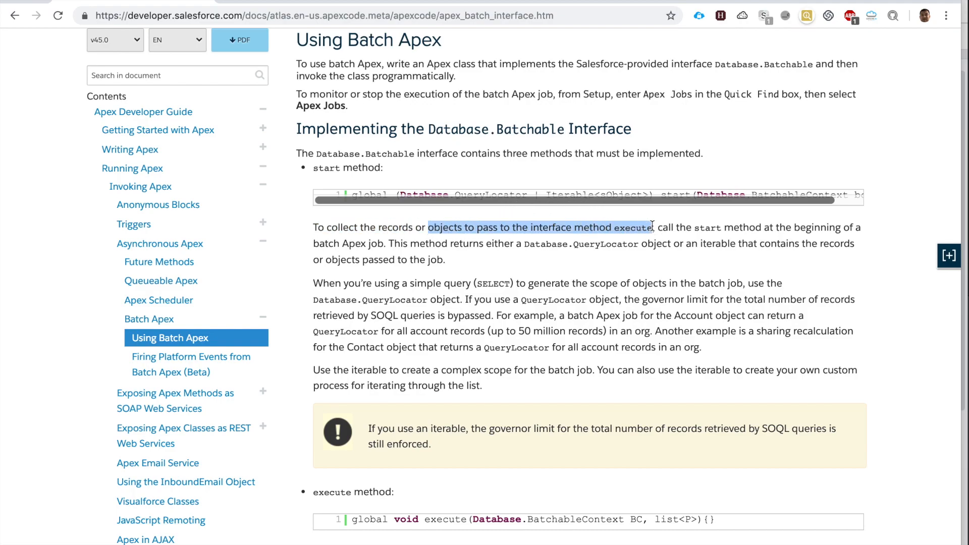
{"action": "scroll", "scroll_direction": "down", "scroll_amount": 3}
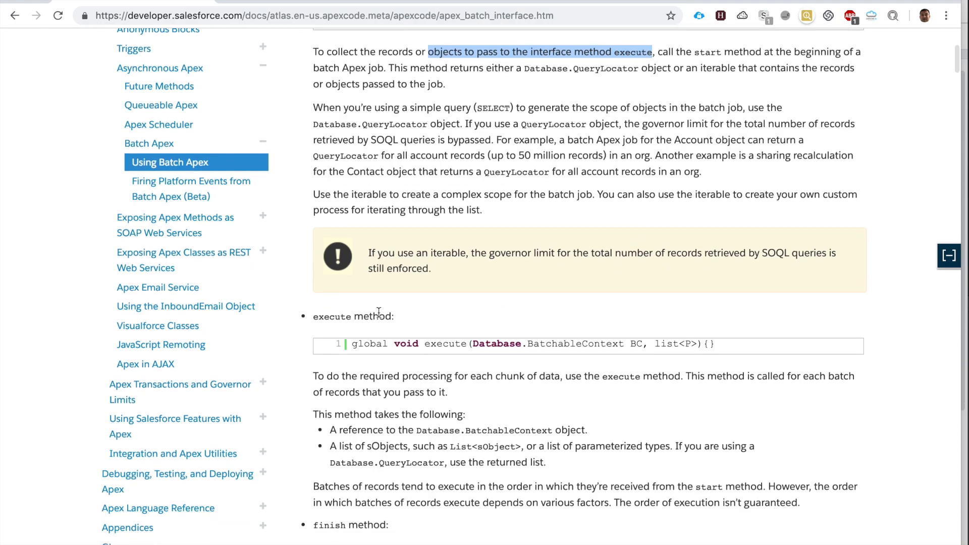
{"action": "mouse_move", "coordinate": [480, 343]}
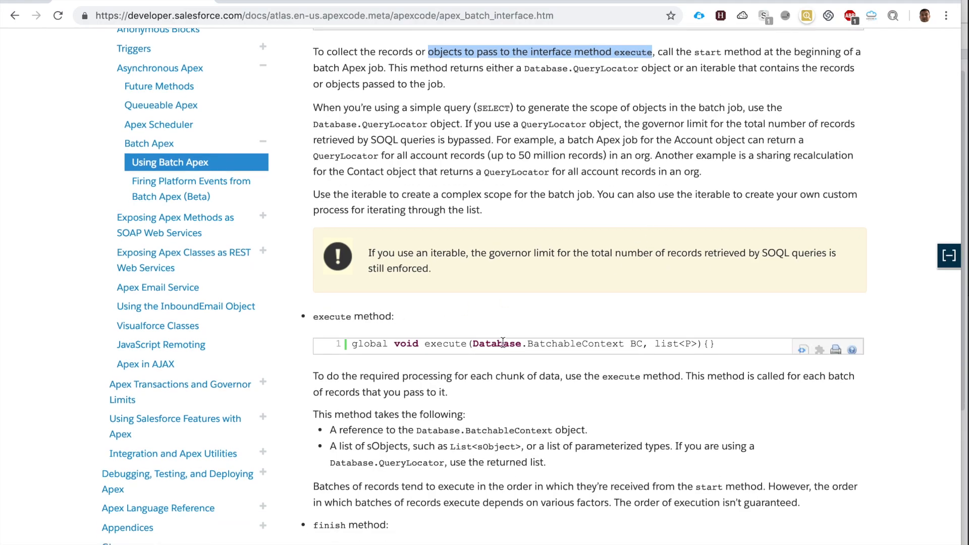
{"action": "scroll", "scroll_direction": "down", "scroll_amount": 3}
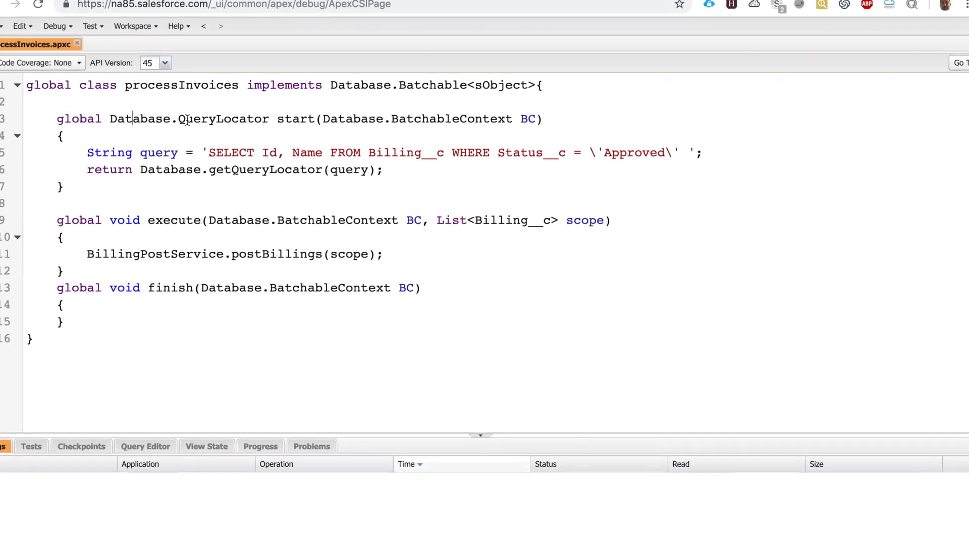
{"action": "double_click", "coordinate": [293, 105]}
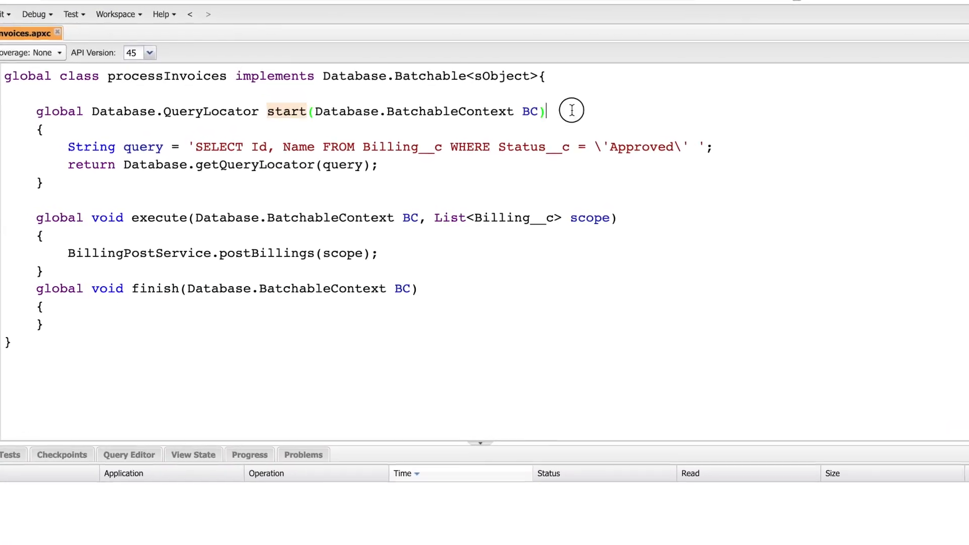
{"action": "type", "text": "// query for the reco"}
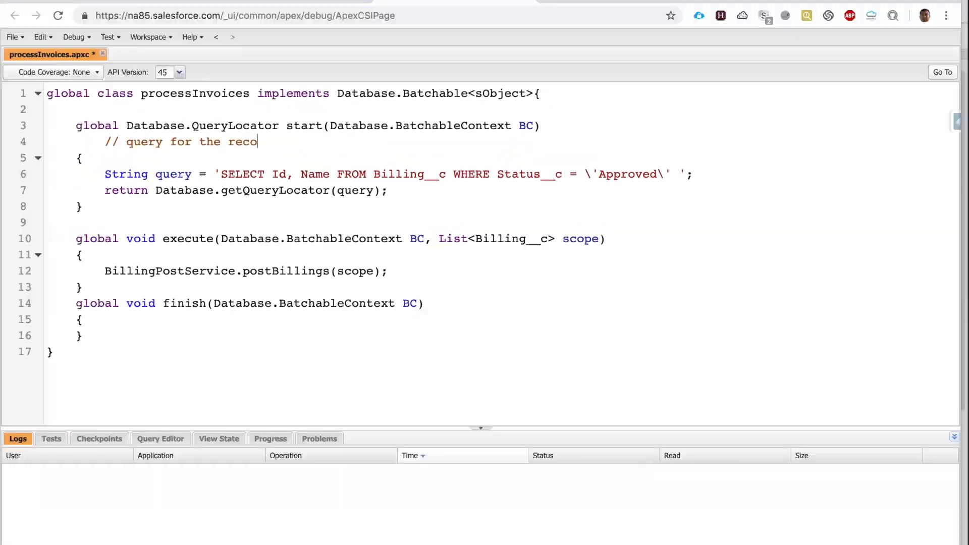
{"action": "type", "text": "rds"}
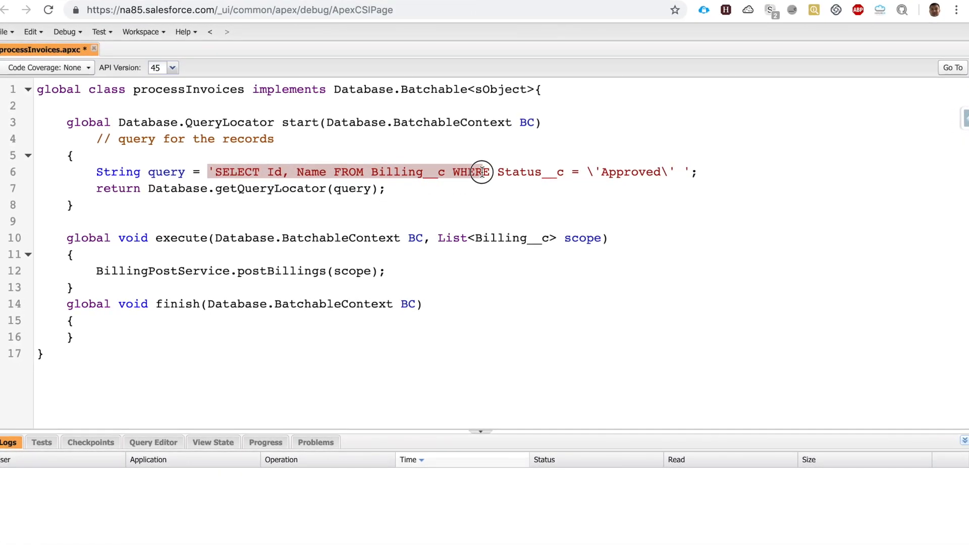
{"action": "left_click", "coordinate": [282, 169]}
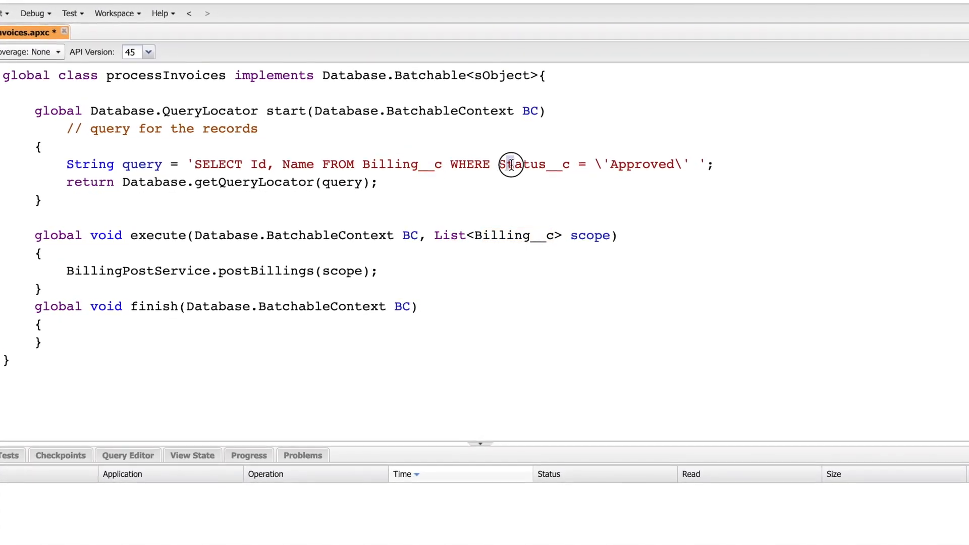
{"action": "double_click", "coordinate": [530, 164]}
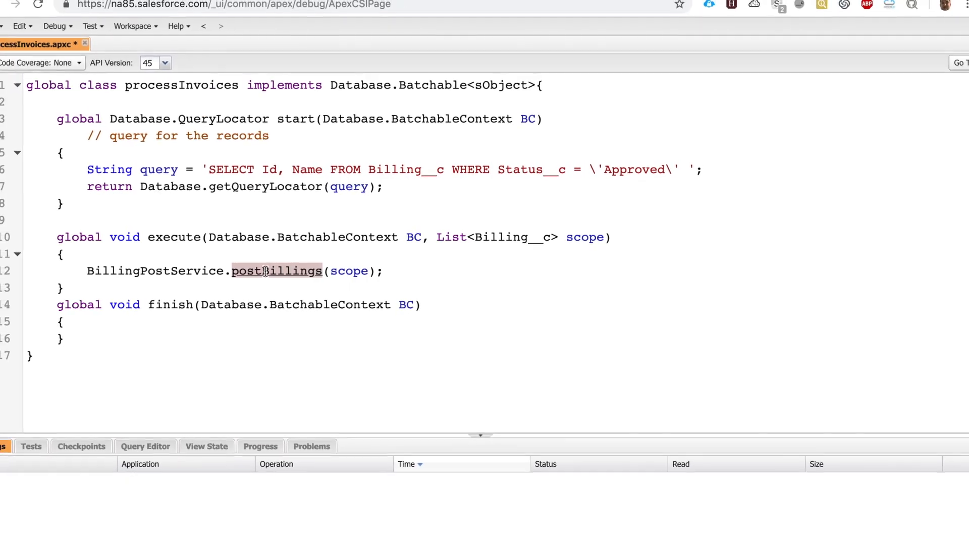
{"action": "double_click", "coordinate": [354, 271]}
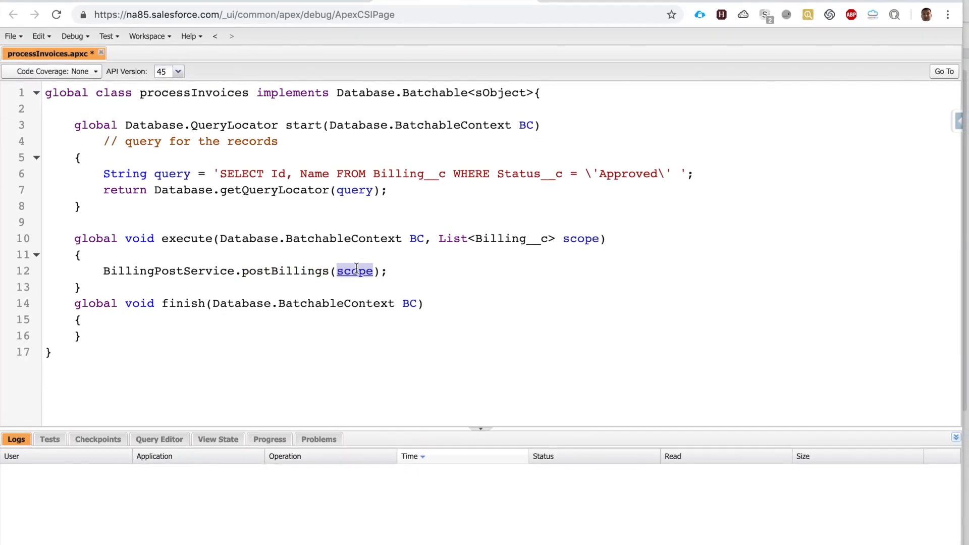
{"action": "double_click", "coordinate": [172, 172]}
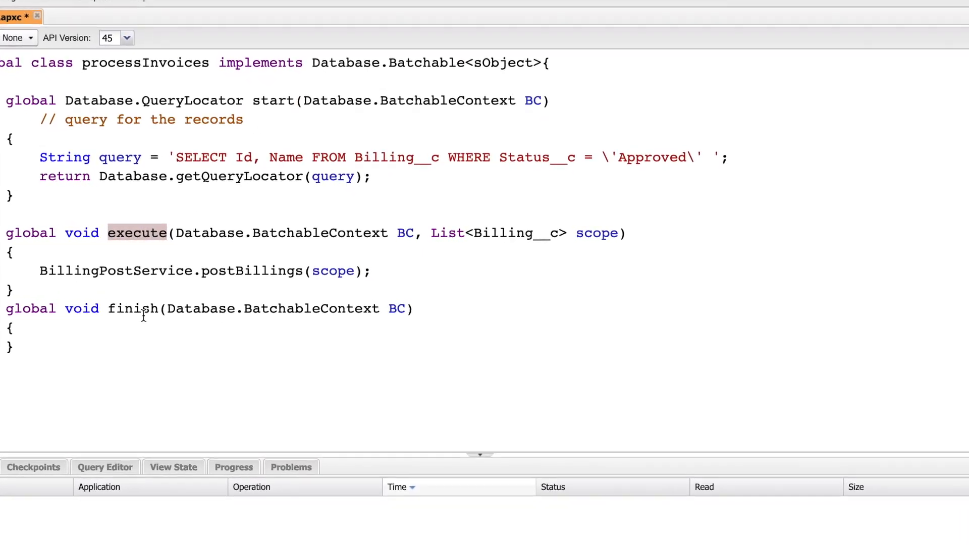
{"action": "double_click", "coordinate": [137, 309]}
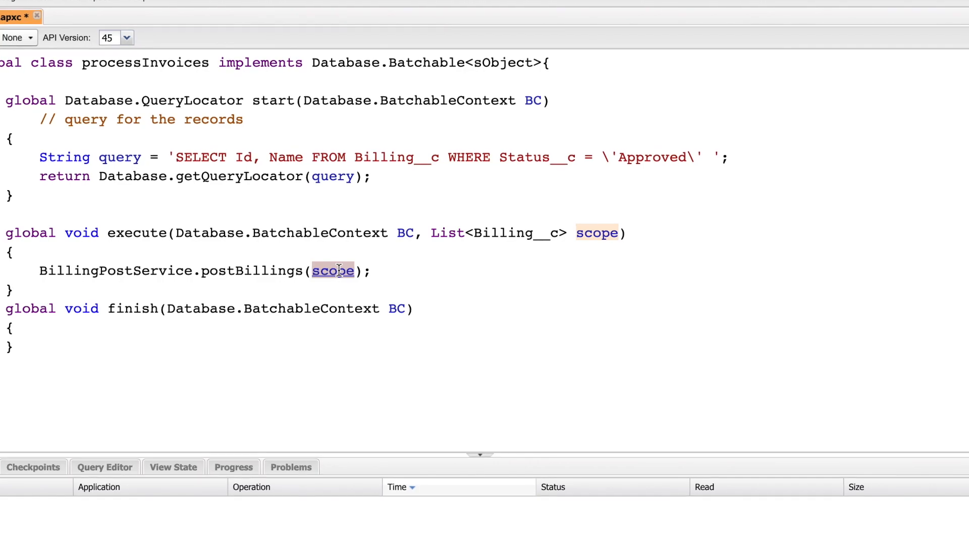
{"action": "double_click", "coordinate": [144, 61]}
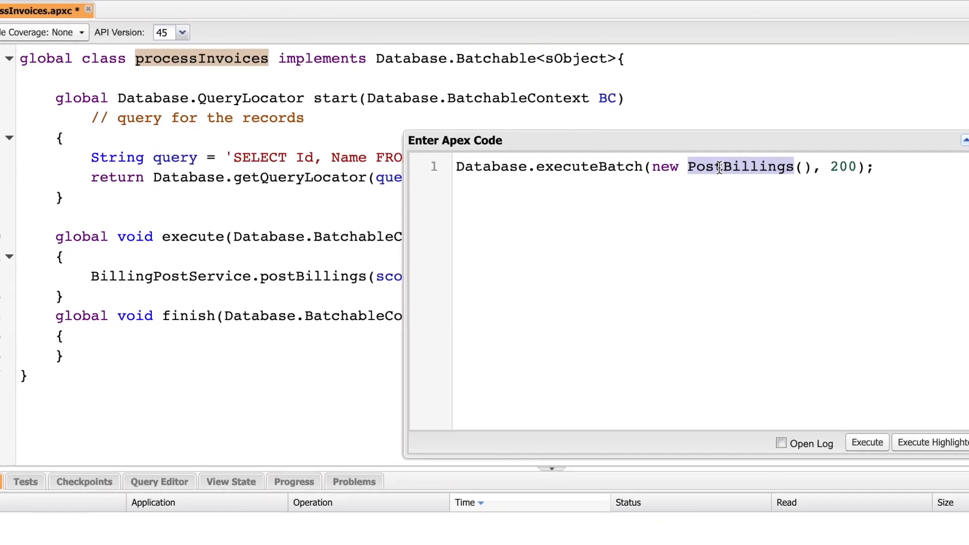
Step: Change the executeBatch call to processInvoices with batch size 200 and execute it
{"action": "type", "text": "processInvoice"}
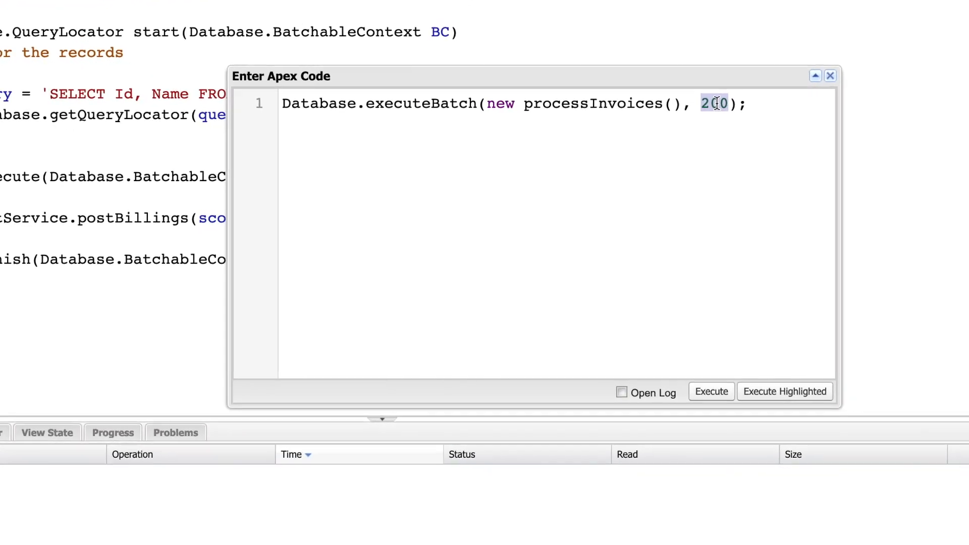
{"action": "left_click", "coordinate": [697, 386]}
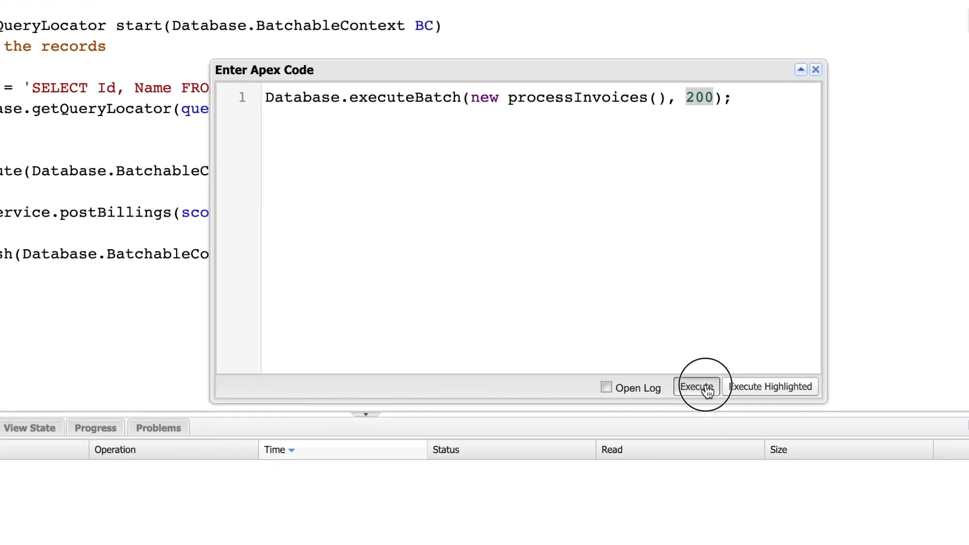
{"action": "left_click", "coordinate": [696, 387]}
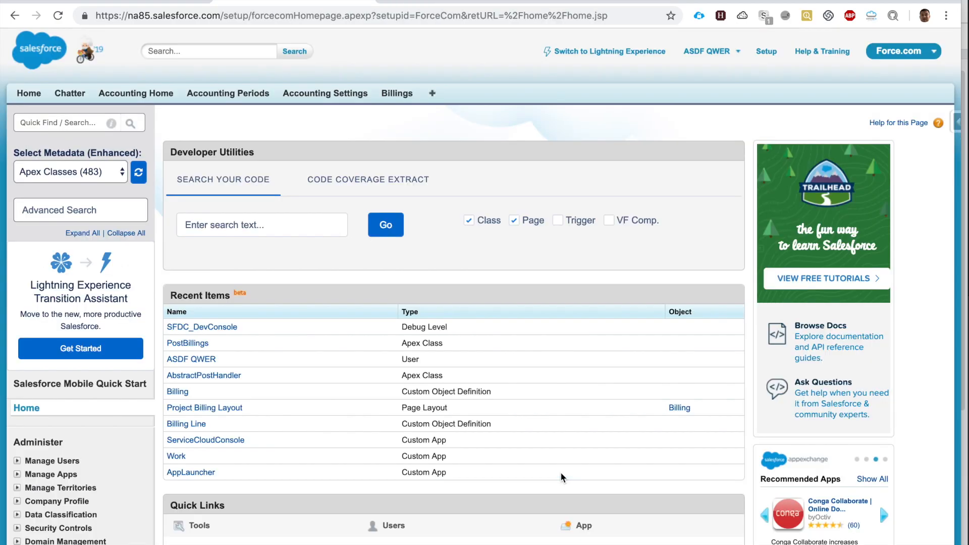
Step: Find 'job' in Setup Quick Find and show the Apex Jobs list with processInvoices processing
{"action": "left_click", "coordinate": [60, 122]}
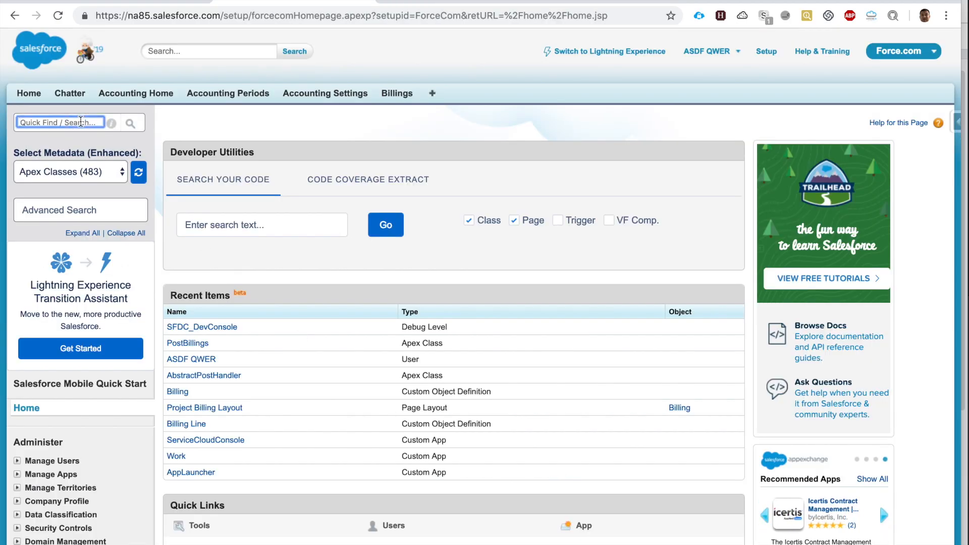
{"action": "type", "text": "job"}
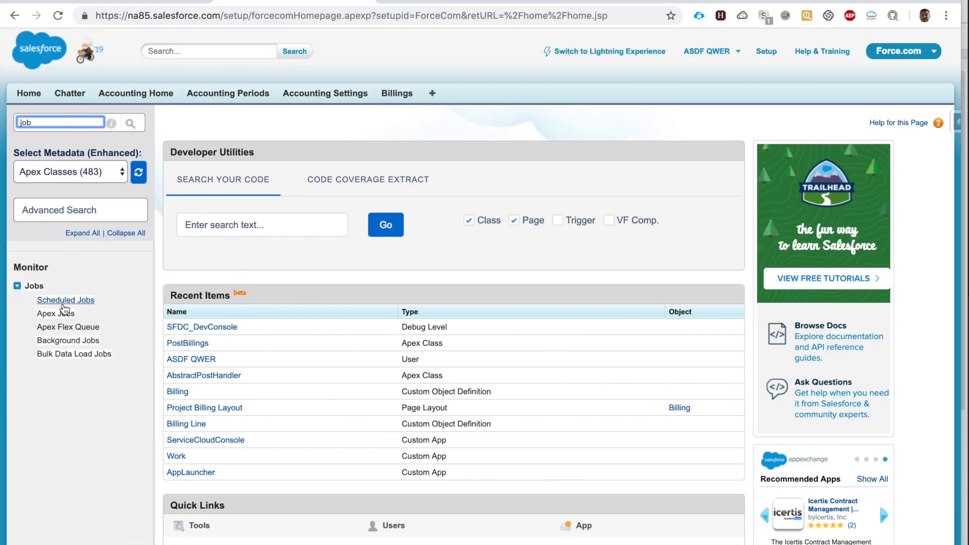
{"action": "left_click", "coordinate": [54, 313]}
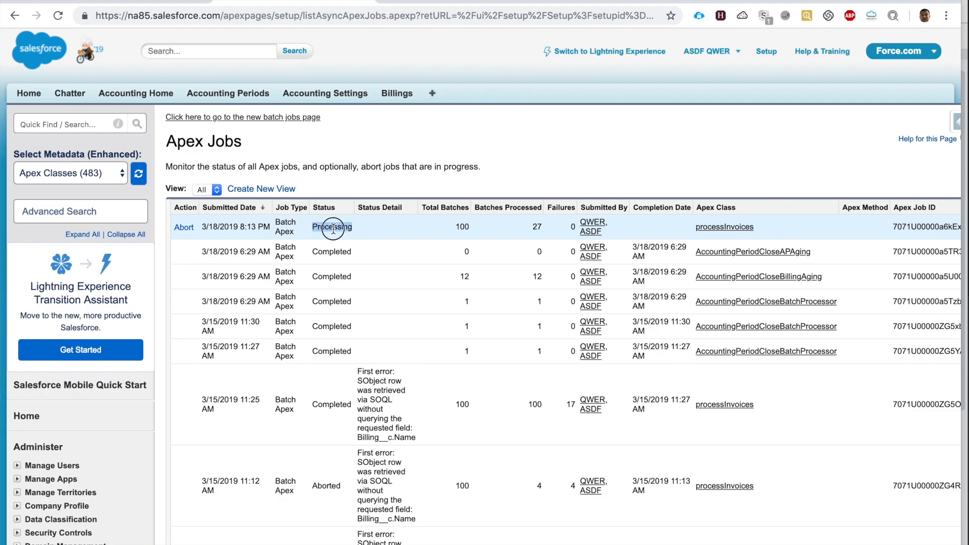
{"action": "mouse_move", "coordinate": [466, 228]}
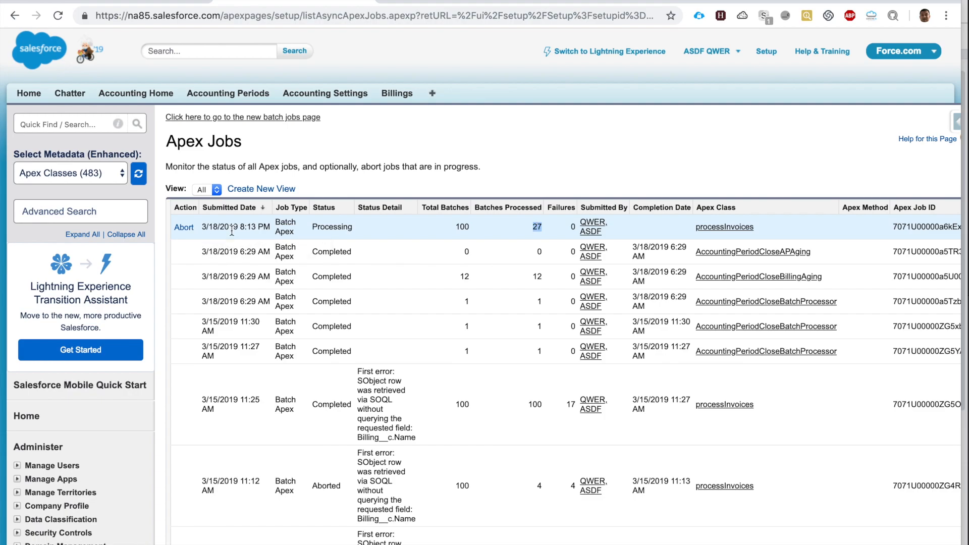
{"action": "left_click", "coordinate": [724, 227]}
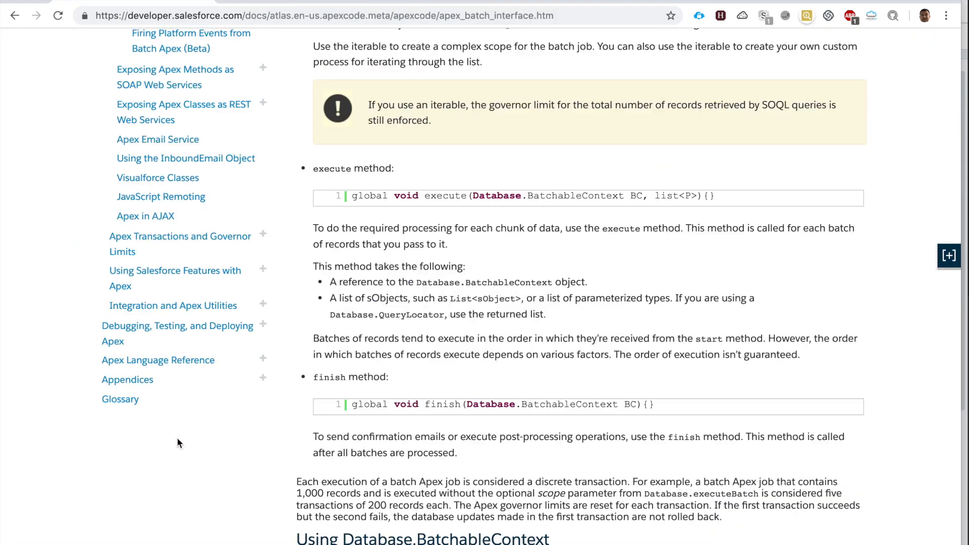
Step: Scroll to the Database.BatchableContext finish example that queries AsyncApexJob
{"action": "scroll", "scroll_direction": "down", "scroll_amount": 3}
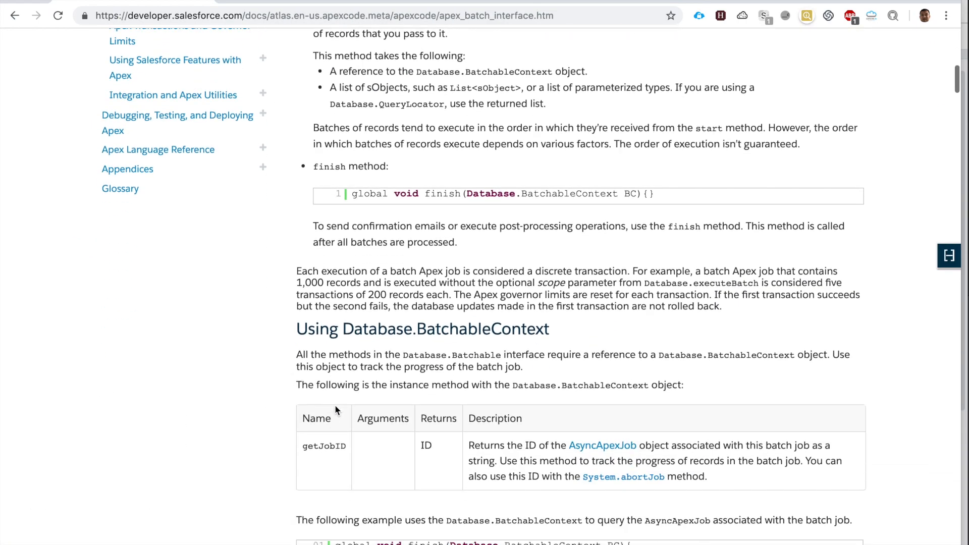
{"action": "scroll", "scroll_direction": "down", "scroll_amount": 3}
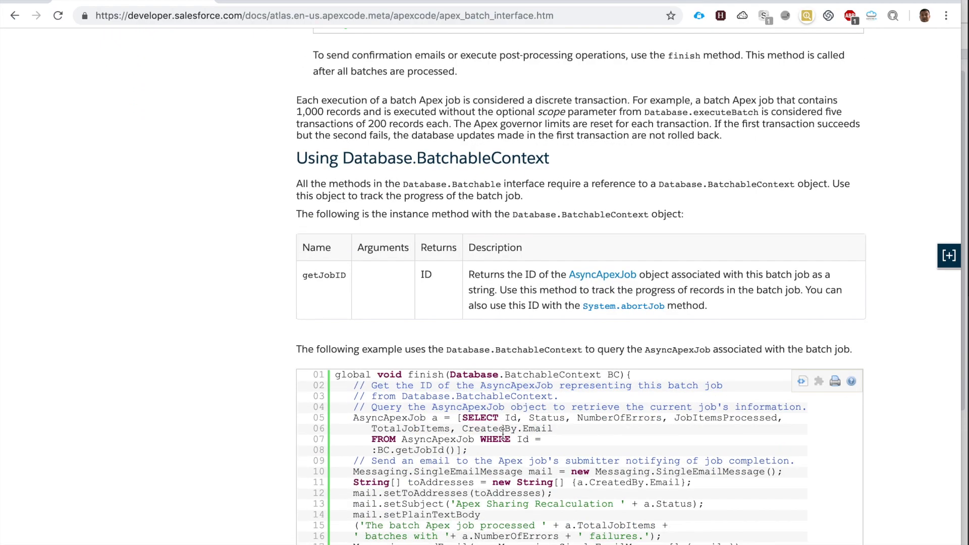
{"action": "double_click", "coordinate": [422, 439]}
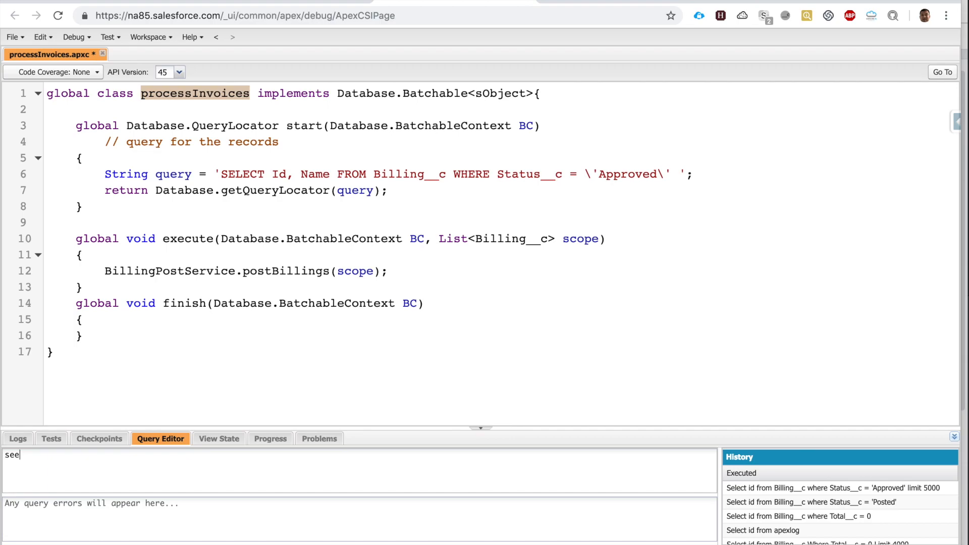
Step: Query select id, status FROM AsyncApexJob in Query Editor and sort results by status
{"action": "type", "text": "select id,"}
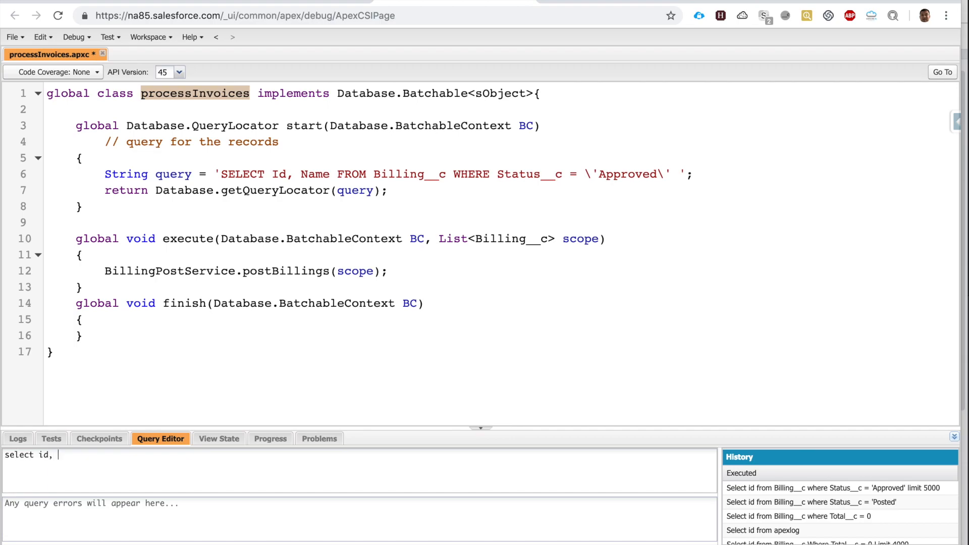
{"action": "type", "text": "FROM AsyncApexJob"}
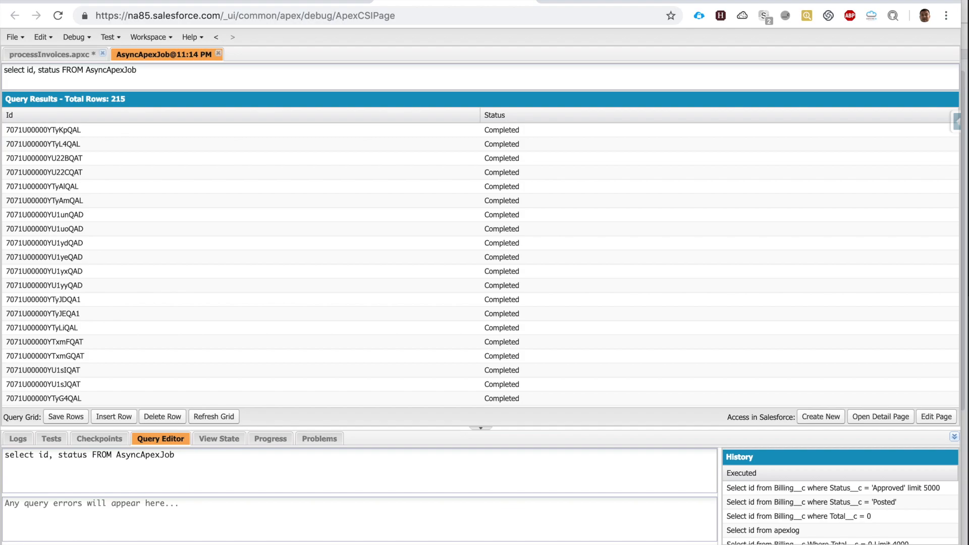
{"action": "left_click", "coordinate": [494, 115]}
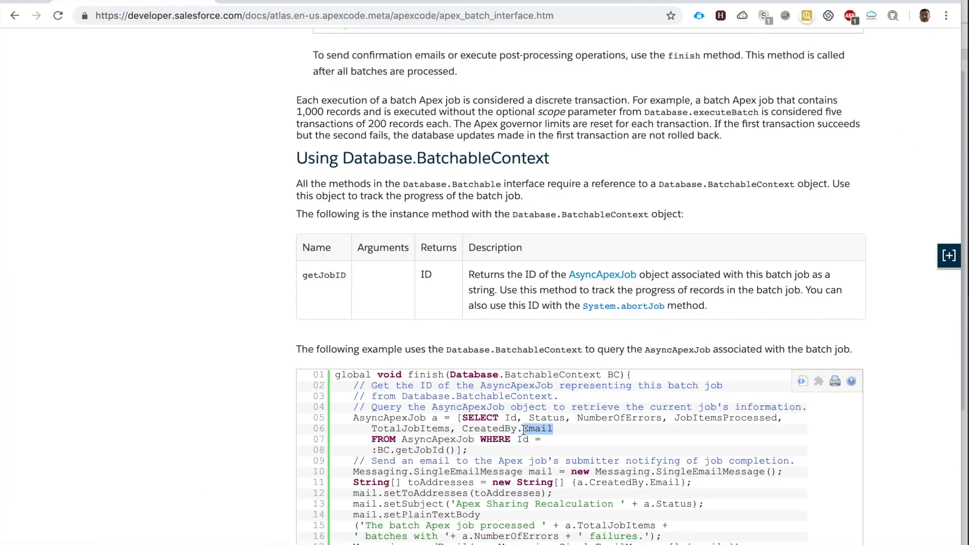
Step: Add JobItemsProcessed to the query and sort jobs by items processed, largest first
{"action": "double_click", "coordinate": [724, 418]}
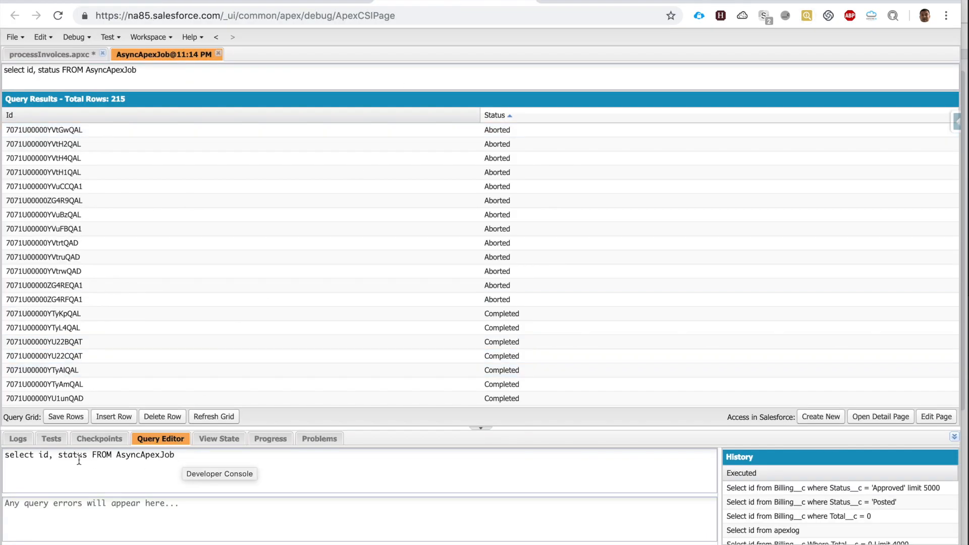
{"action": "type", "text": ", JobItemsProcessed"}
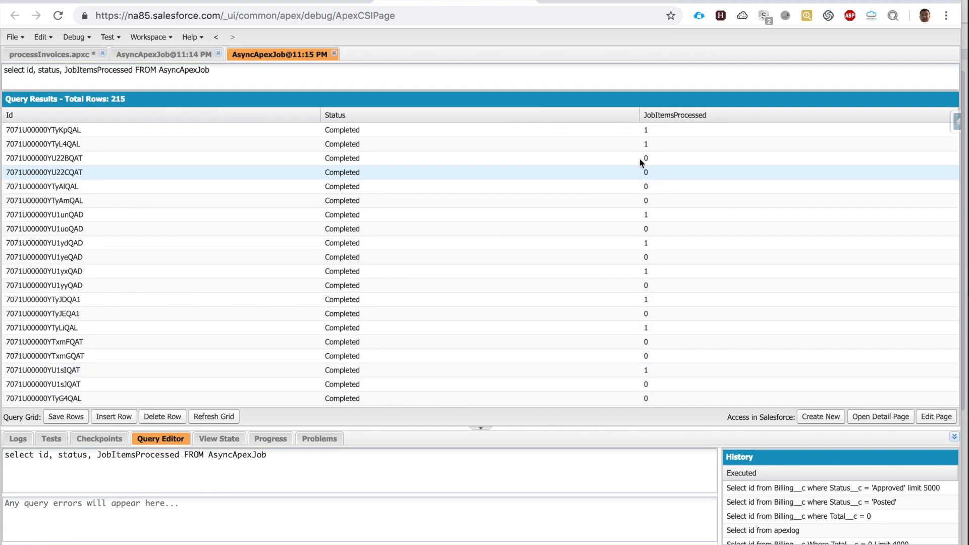
{"action": "left_click", "coordinate": [675, 115]}
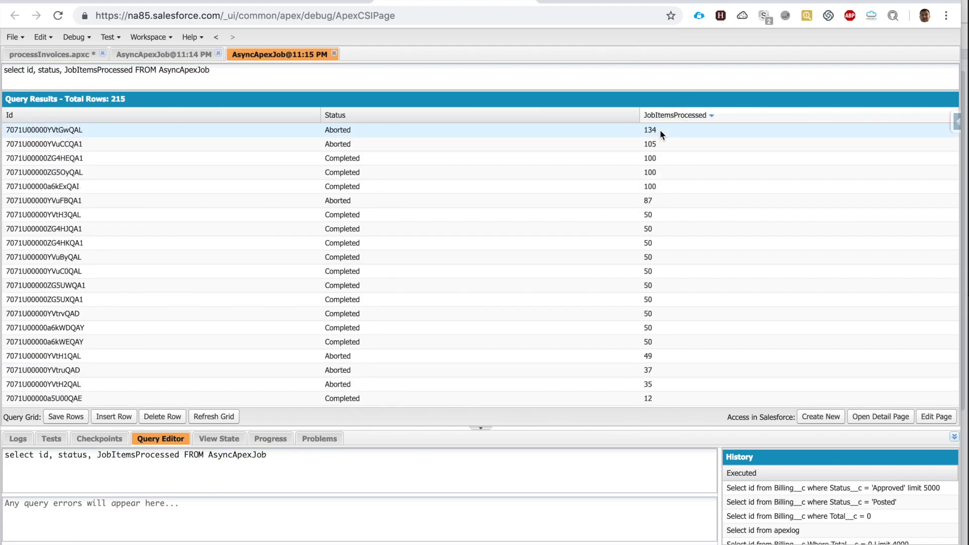
{"action": "left_click", "coordinate": [408, 172]}
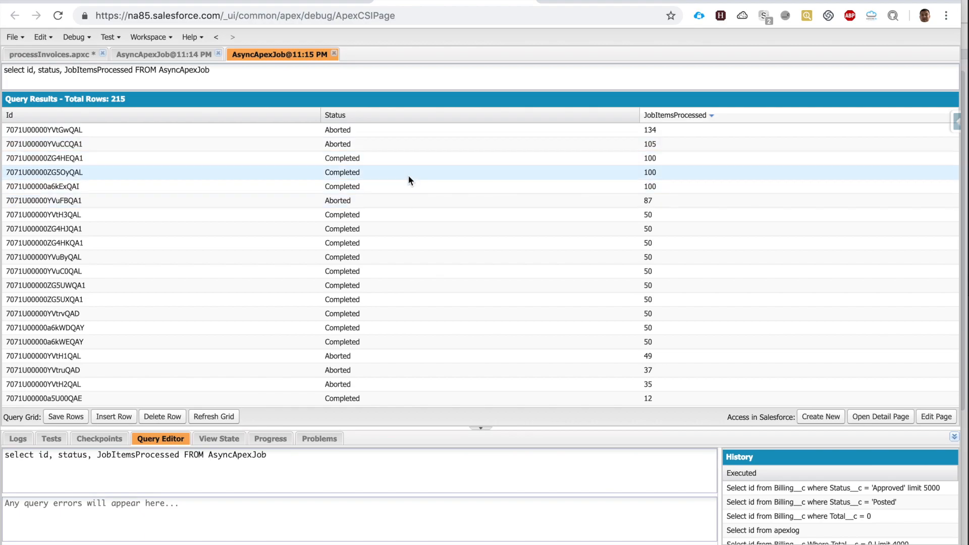
{"action": "left_click", "coordinate": [50, 55]}
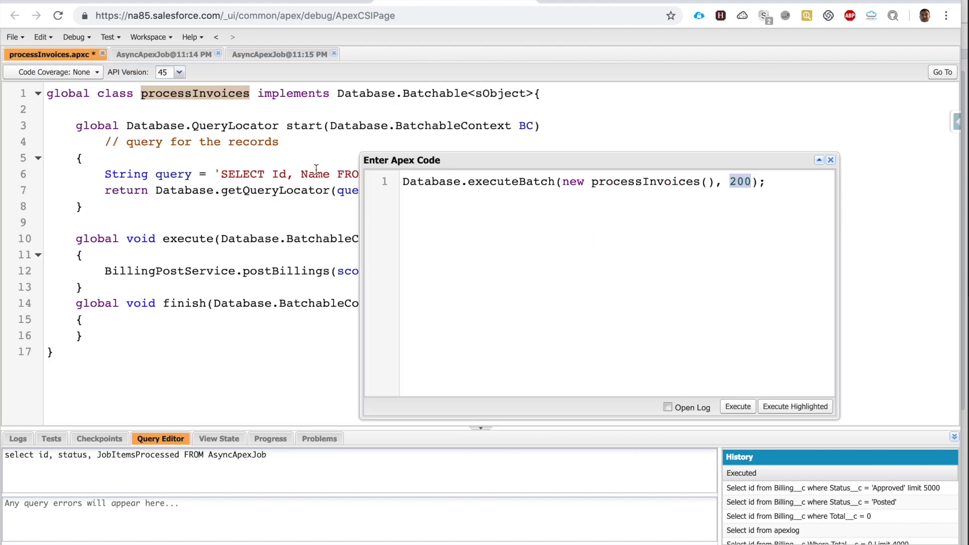
{"action": "mouse_move", "coordinate": [487, 173]}
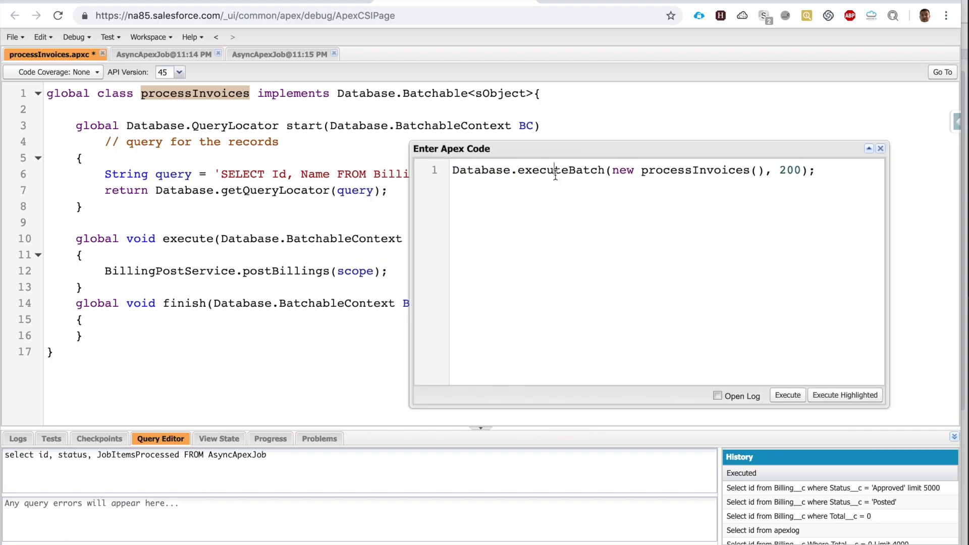
{"action": "double_click", "coordinate": [562, 170]}
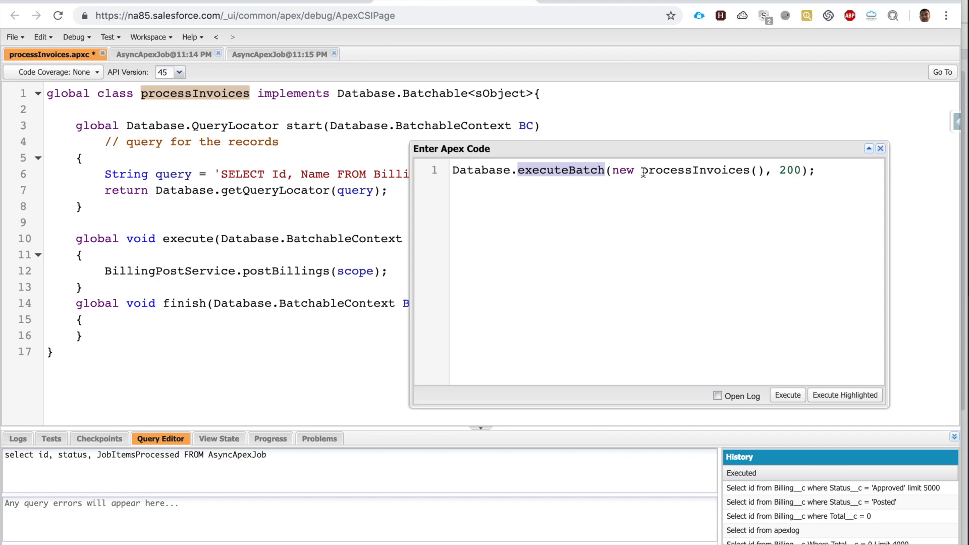
{"action": "double_click", "coordinate": [693, 169]}
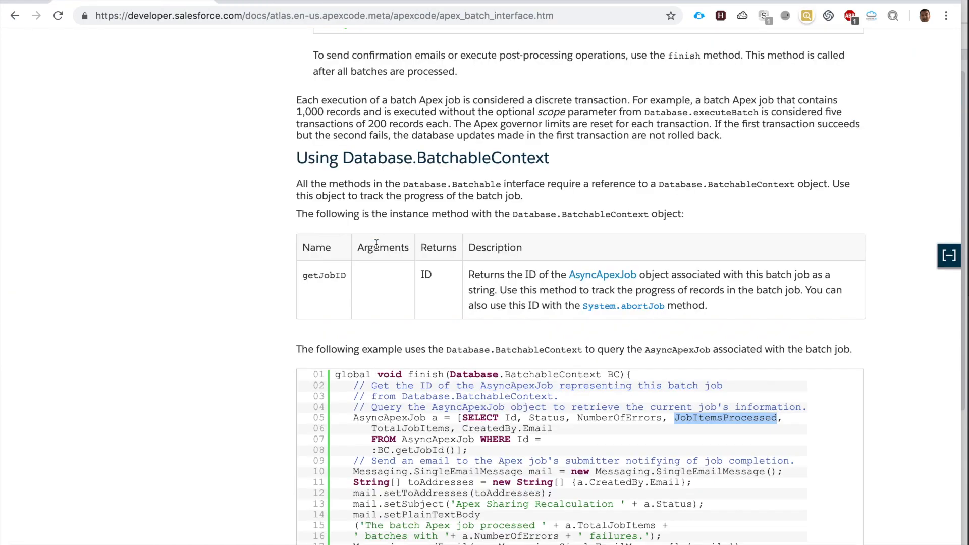
Step: Scroll back to the top of the Using Batch Apex page at its heading
{"action": "scroll", "scroll_direction": "up", "scroll_amount": 3}
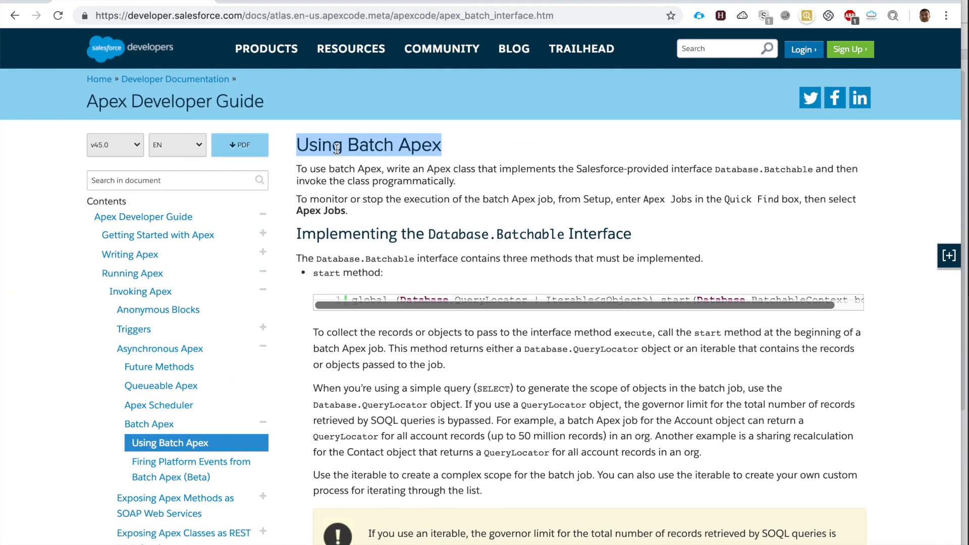
{"action": "left_click", "coordinate": [950, 256]}
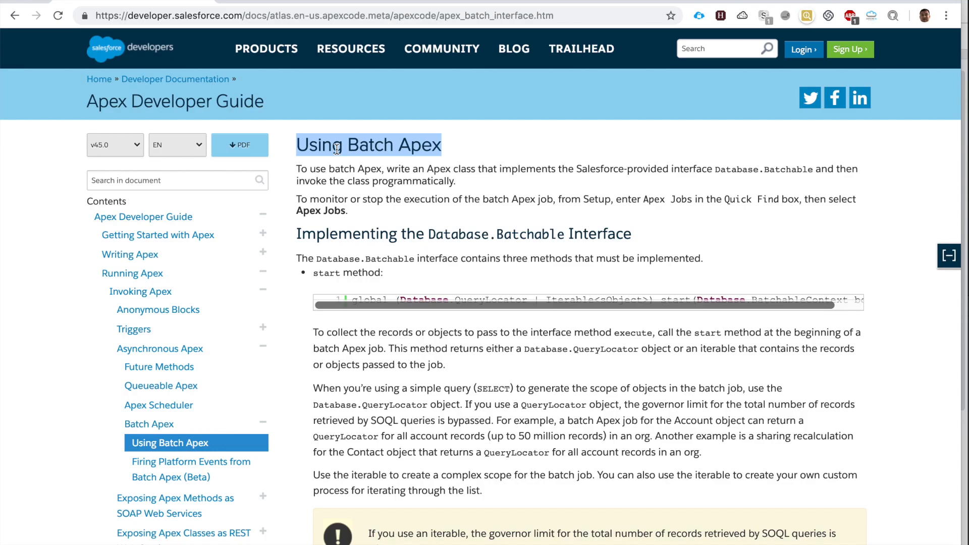
{"action": "left_click", "coordinate": [949, 256]}
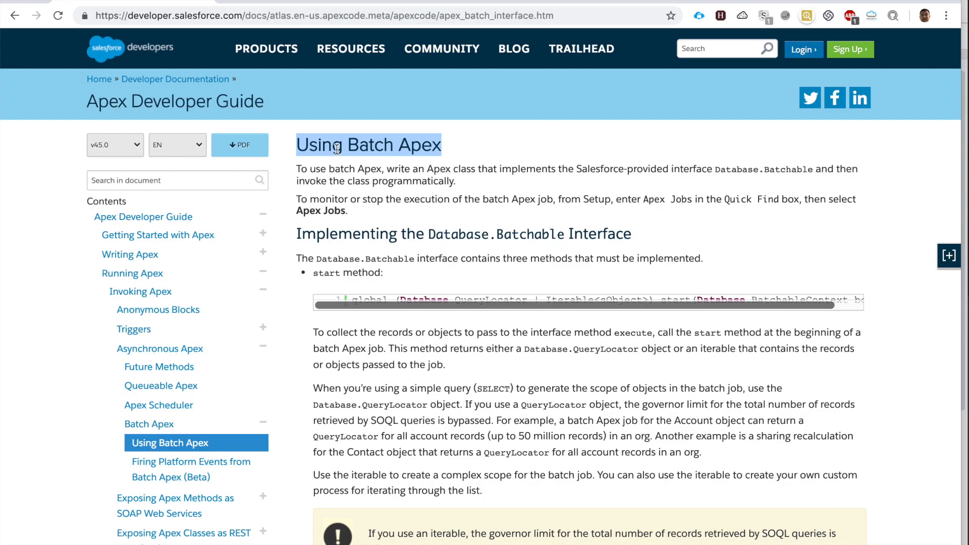